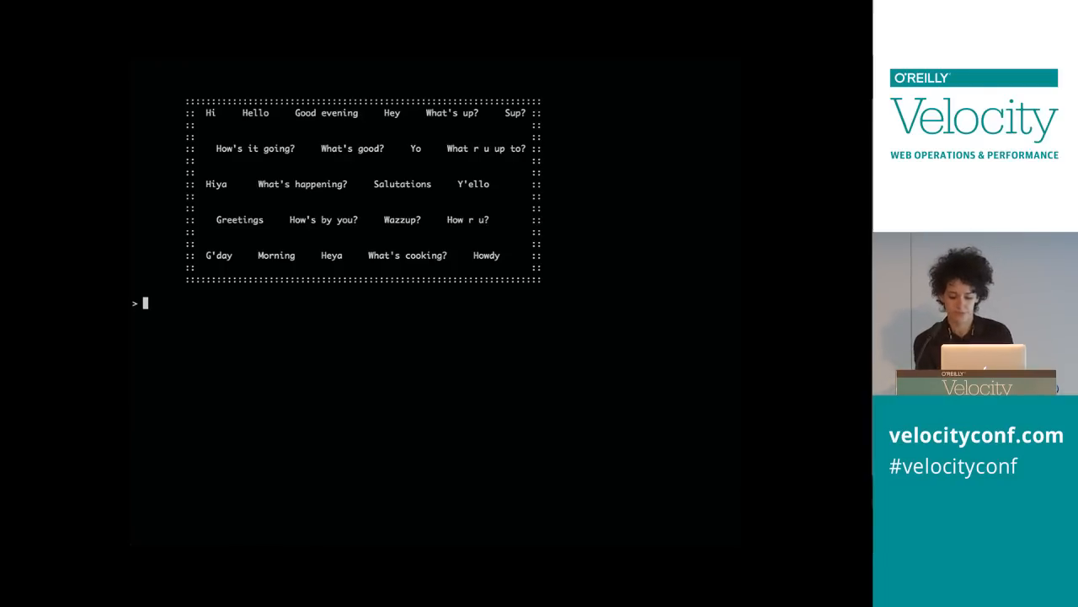
Run 'man mans' to show the scroll quoting "It is not men against us, it is our culture."
text(man mans)
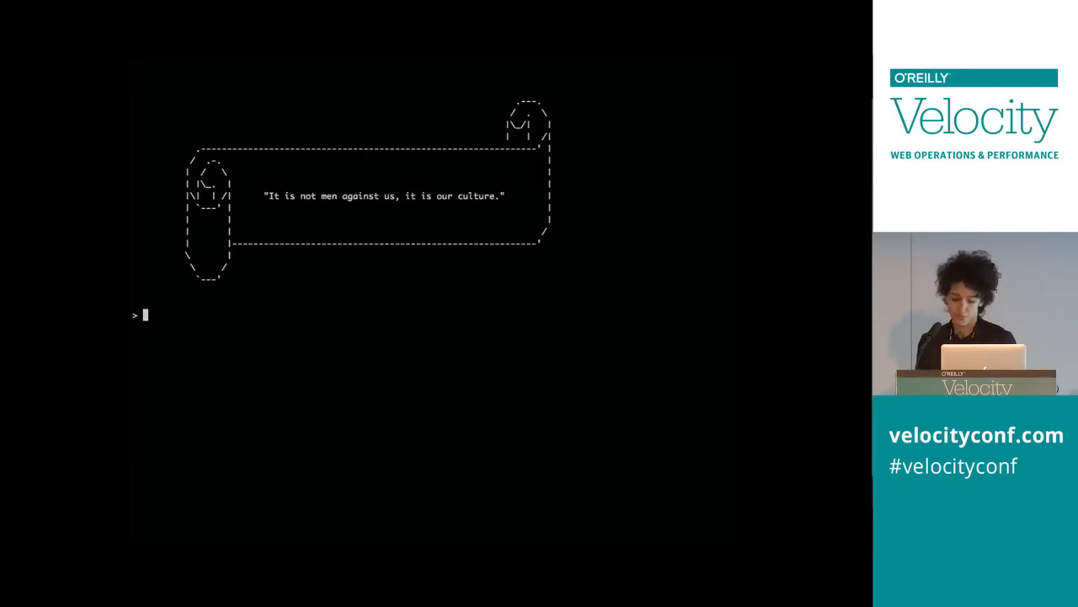
Run 'man microaggresion' to show the scroll quoting "The little stuff can be so much worse."
text(man microaggresion)
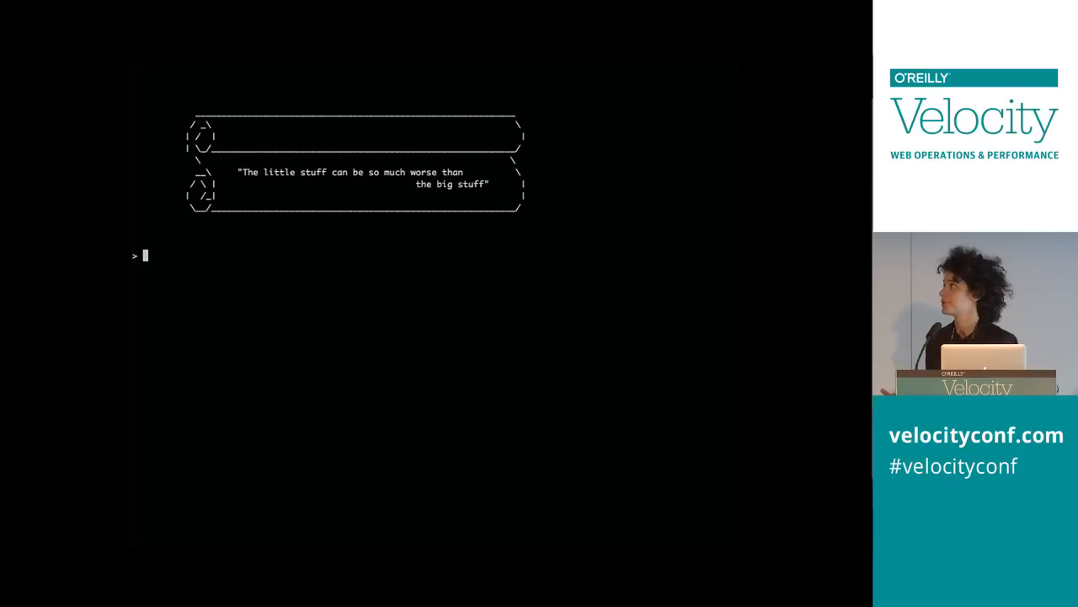
Show the IMPOSTER SYNDROME banner quoting "It's easy to blame yourself for how others treat you."
text(man impostor sy)
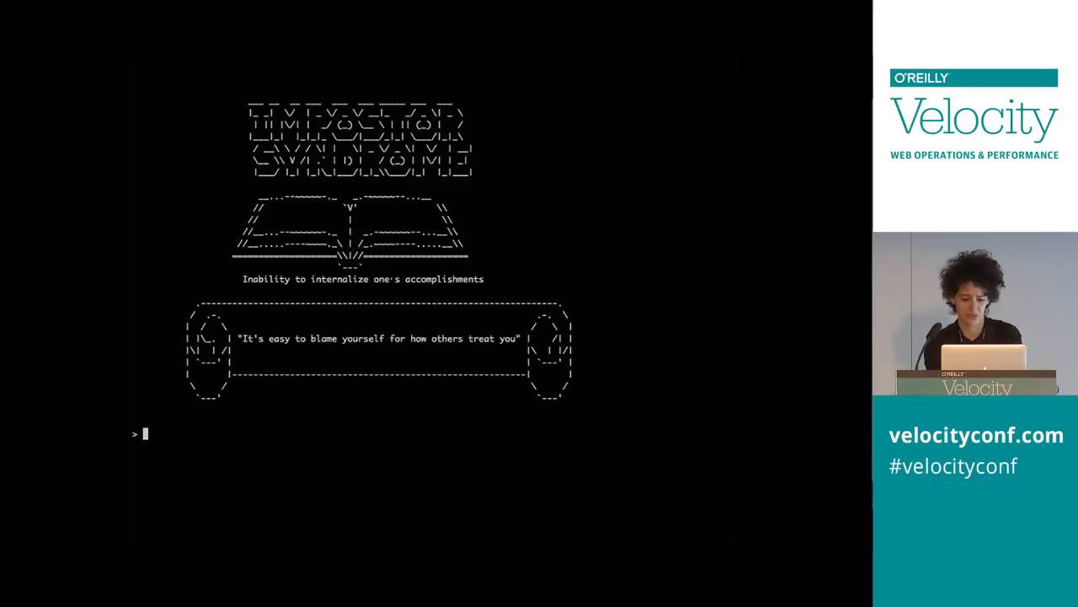
Show the FEMINISM banner quoting "Identify as a feminist and do not act apologetic for it."
text(man feminism)
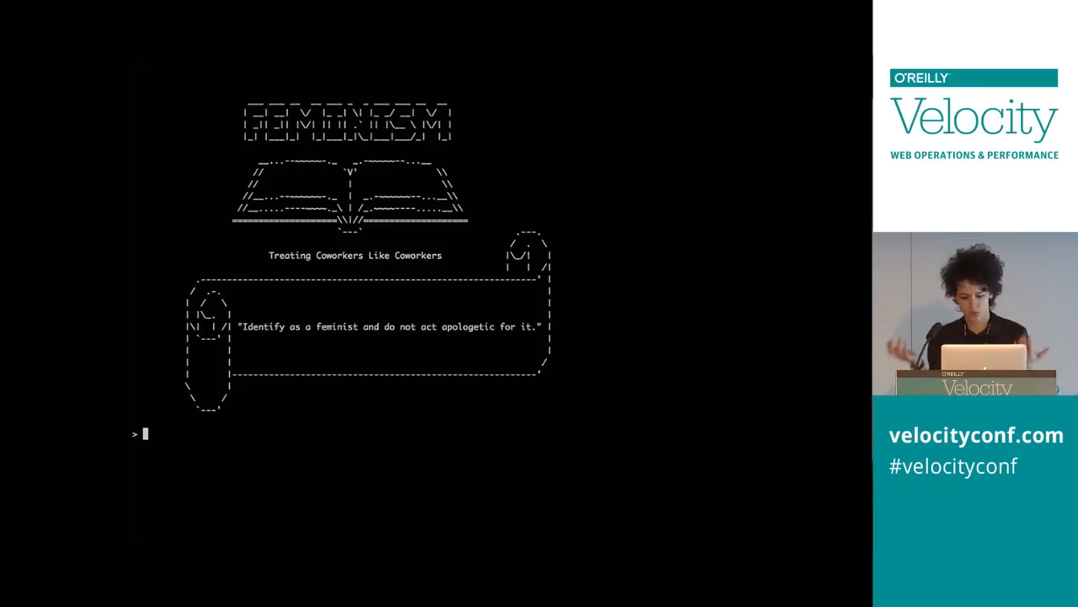
Run 'man cis' to print the scroll contrasting 'boys night' fishing with 'girls night' nails
text(man cis)
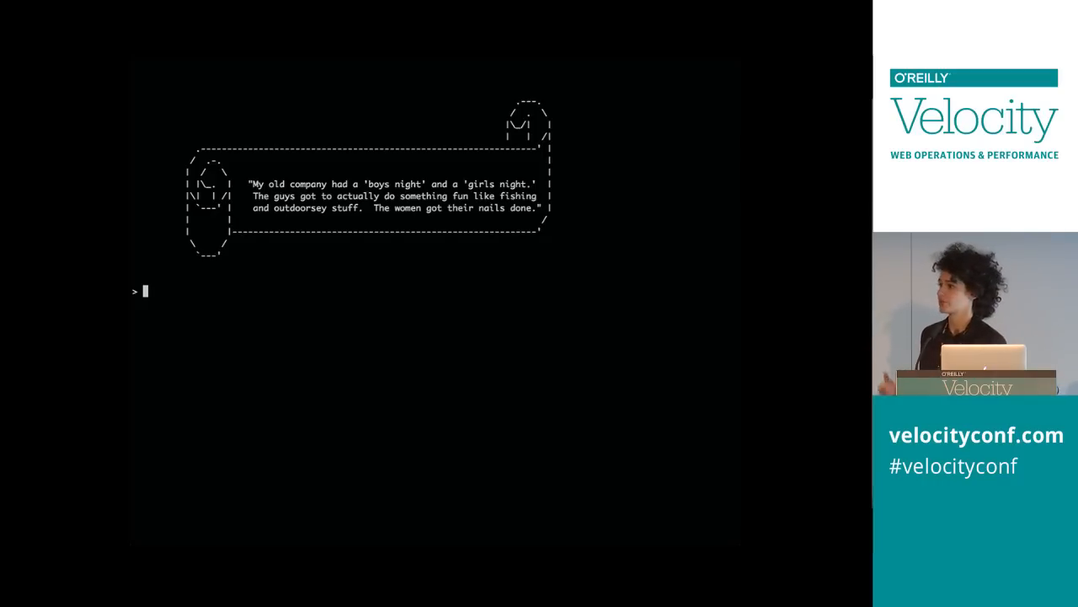
Advance to the resources book listing Model View Culture and the GitLab link
key(Right)
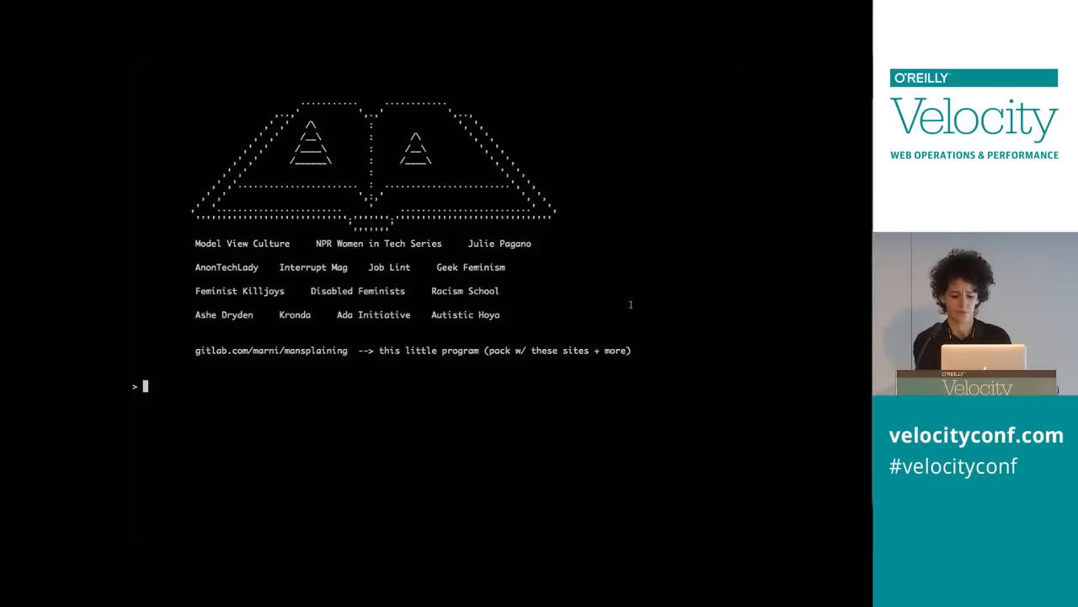
Exit slides with 'break' and list About, Advice, Conf, Ugh, Learn, Slides, Exit via '-halp'
text(break)
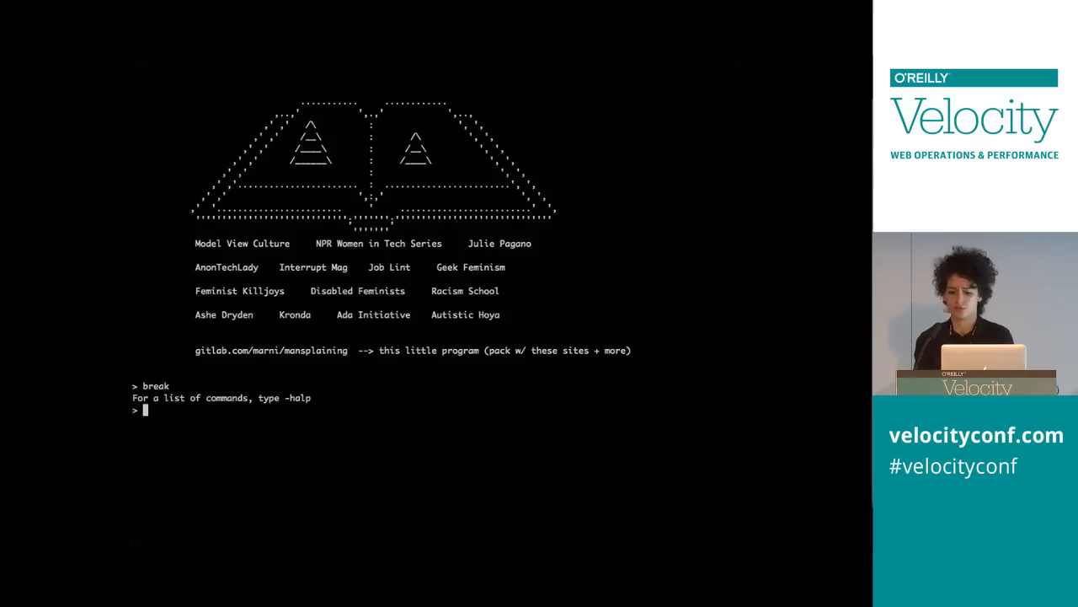
text(-halp)
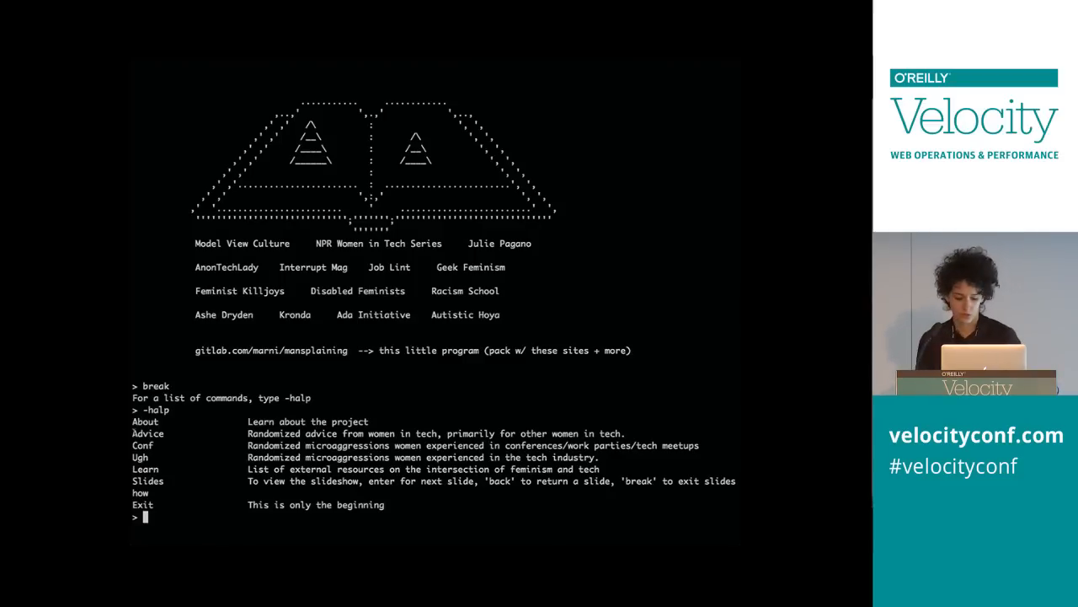
Print a random mentoring tip with 'advice' and a STEM-volunteering conference quote with 'conf'
text(advice)
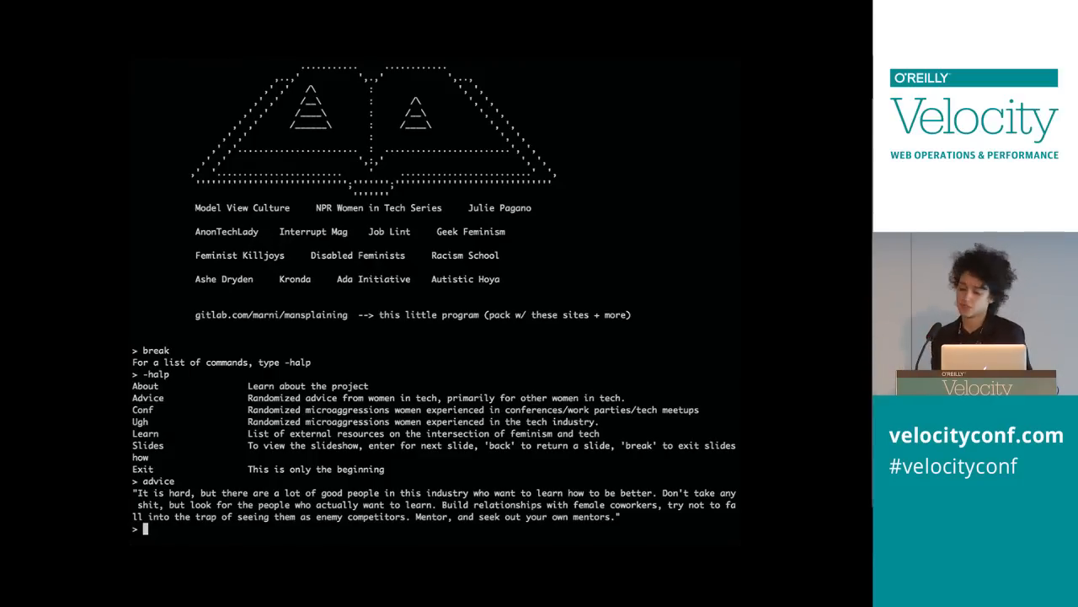
text(conf)
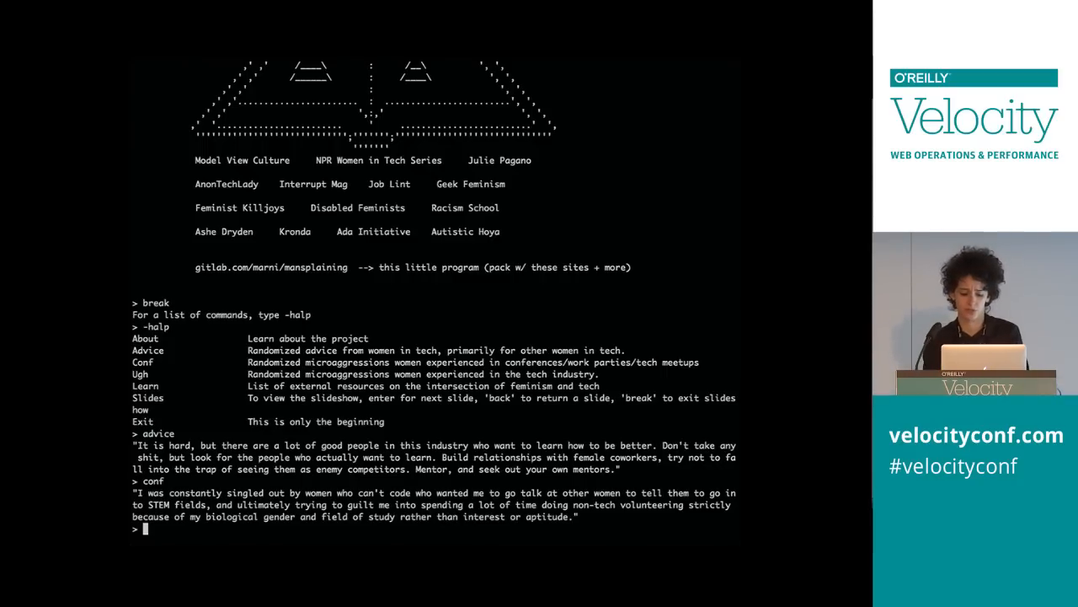
Print the 'ugh' quote about inappropriate office jokes and biased hiring reviews
text(ugh)
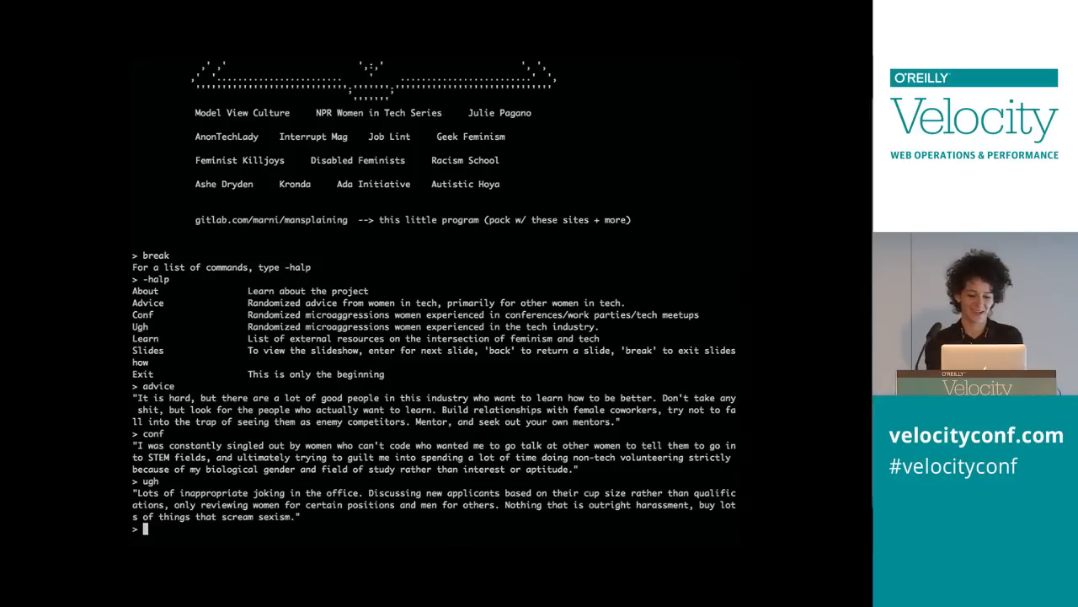
text(learn)
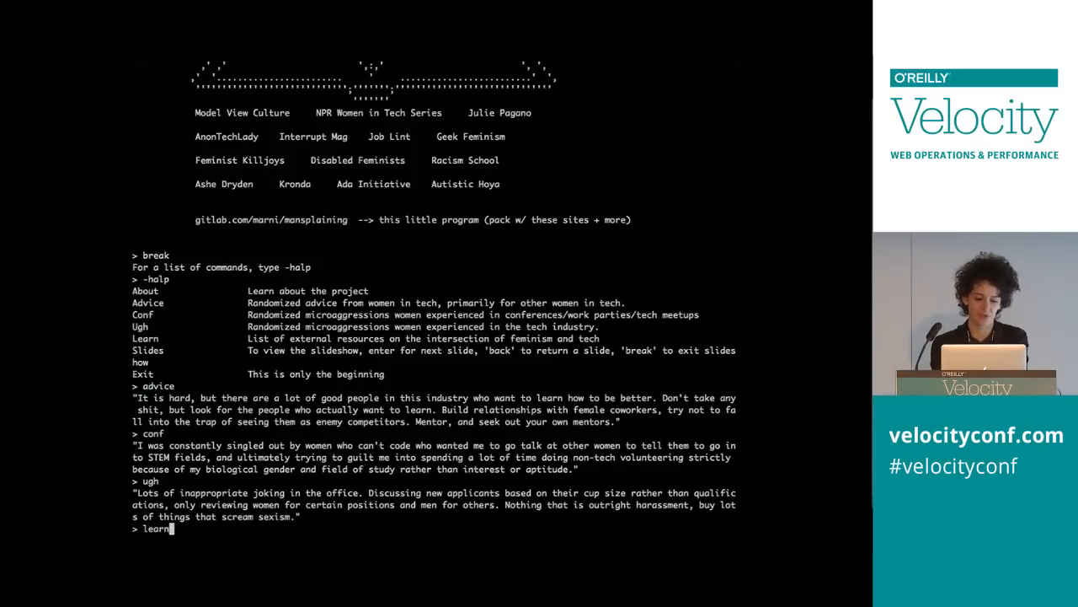
Open Bitch Media's mansplaining-studies article in Chrome, then return to the terminal window
key(Enter)
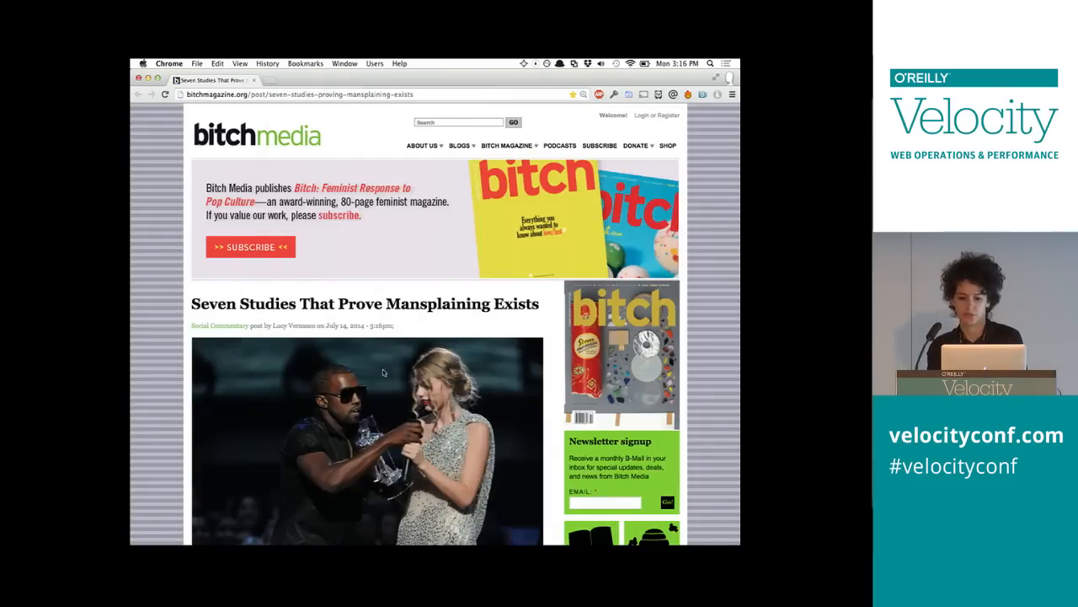
key(cmd+tab)
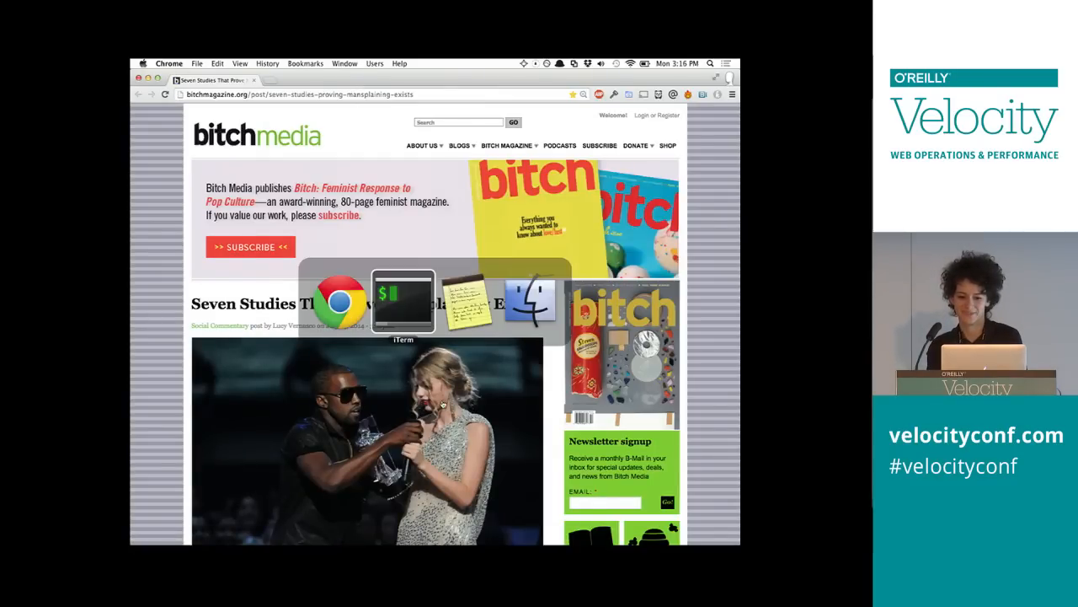
click(403, 302)
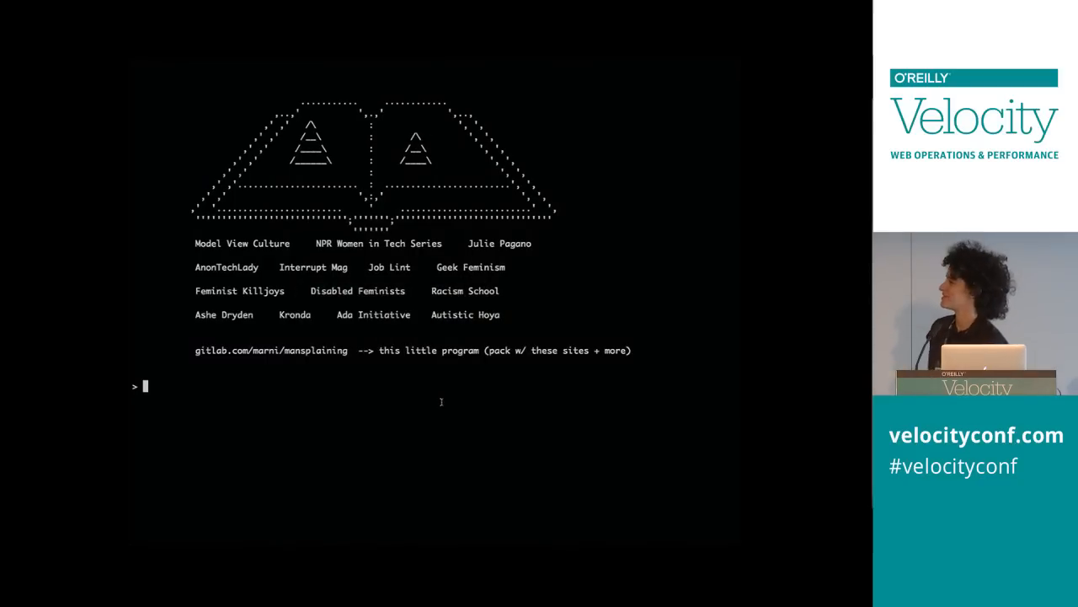